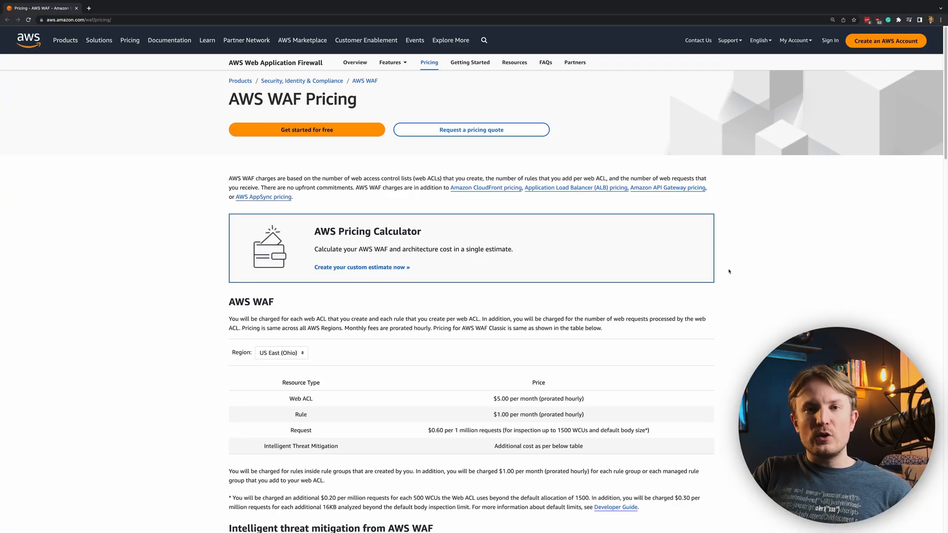
Step: Review the per-rule and per-rule-group monthly charges in the AWS WAF price table, down to Intelligent threat mitigation
scroll("down", 3)
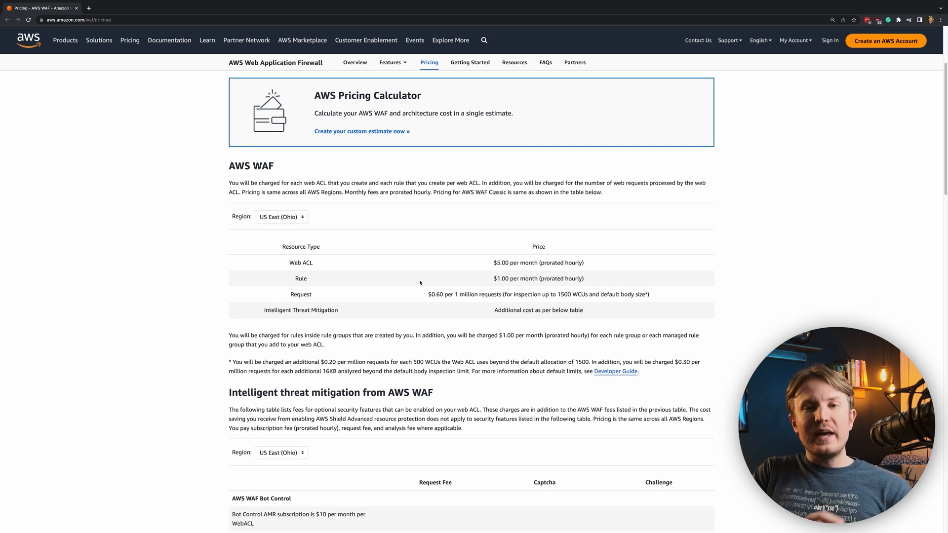
double_click(307, 262)
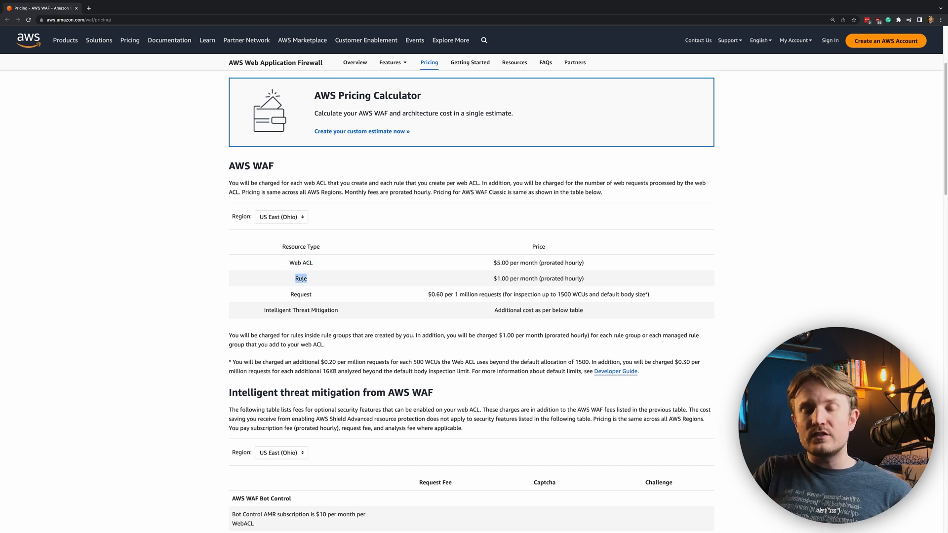
double_click(300, 295)
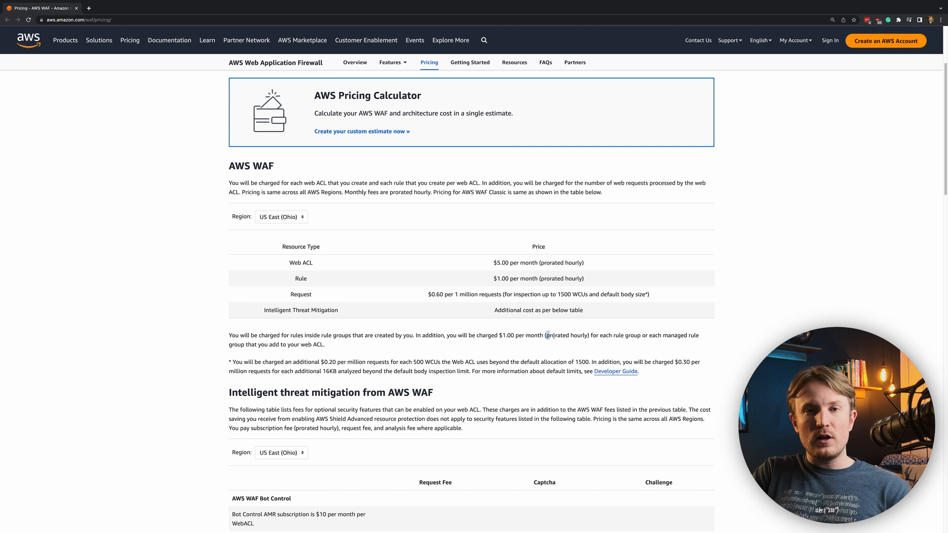
double_click(566, 335)
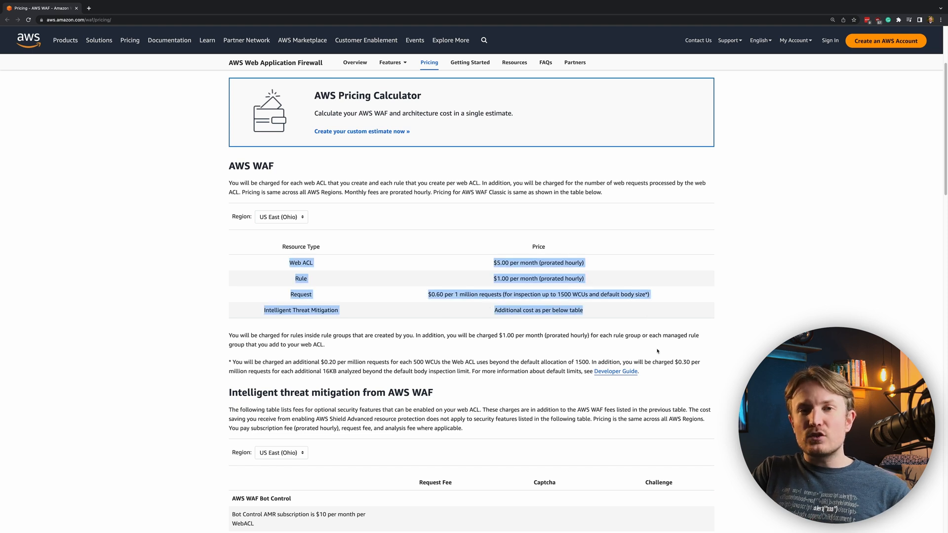
scroll("down", 3)
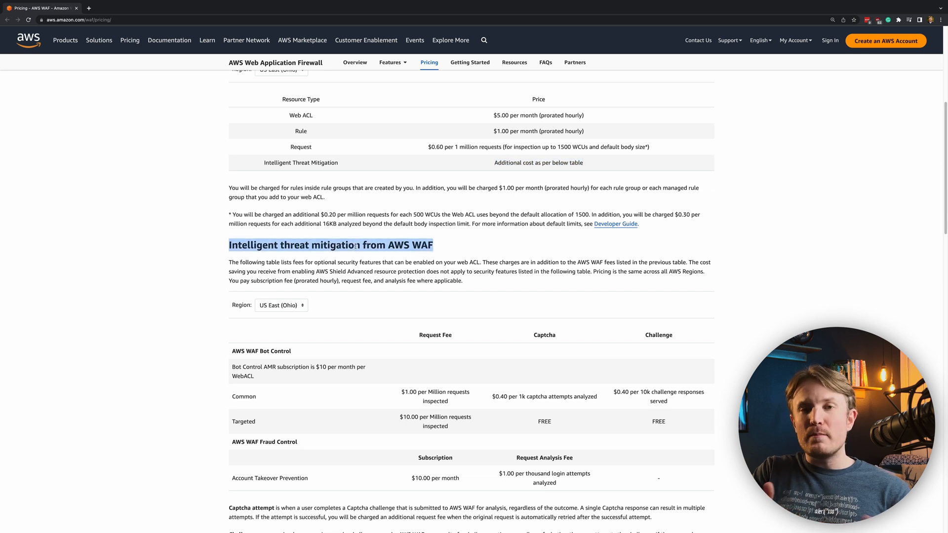
scroll("down", 3)
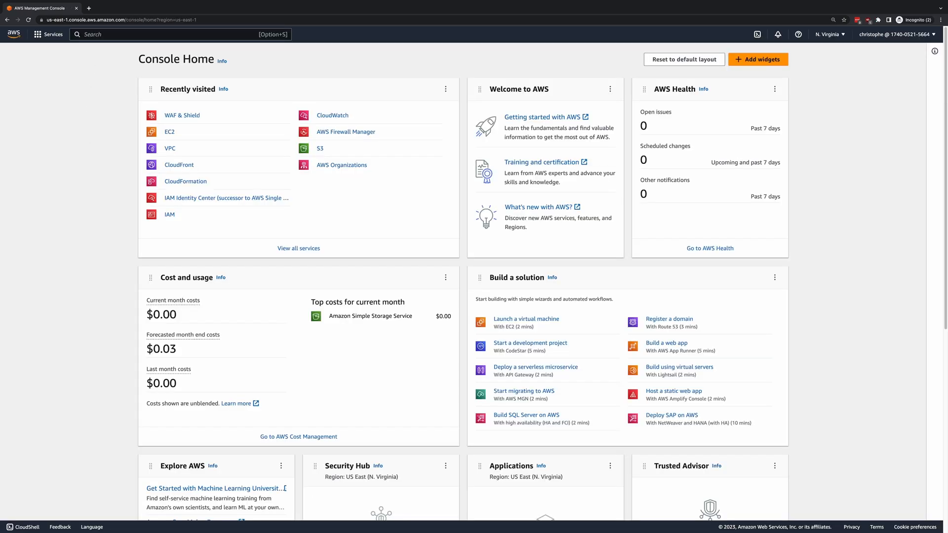
Step: From WAF & Shield, start a new web ACL named cybr-demo for regional resources in US East (N. Virginia)
type("waf")
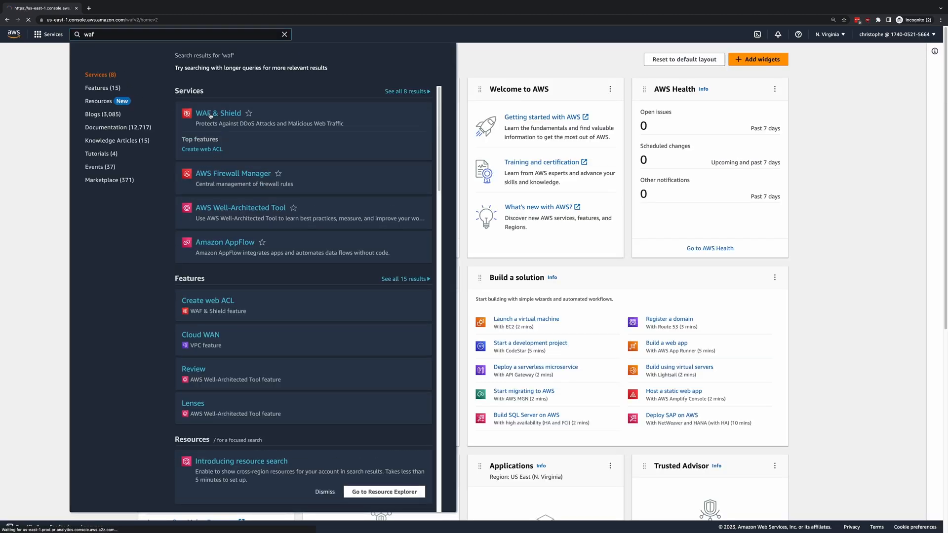
left_click(217, 112)
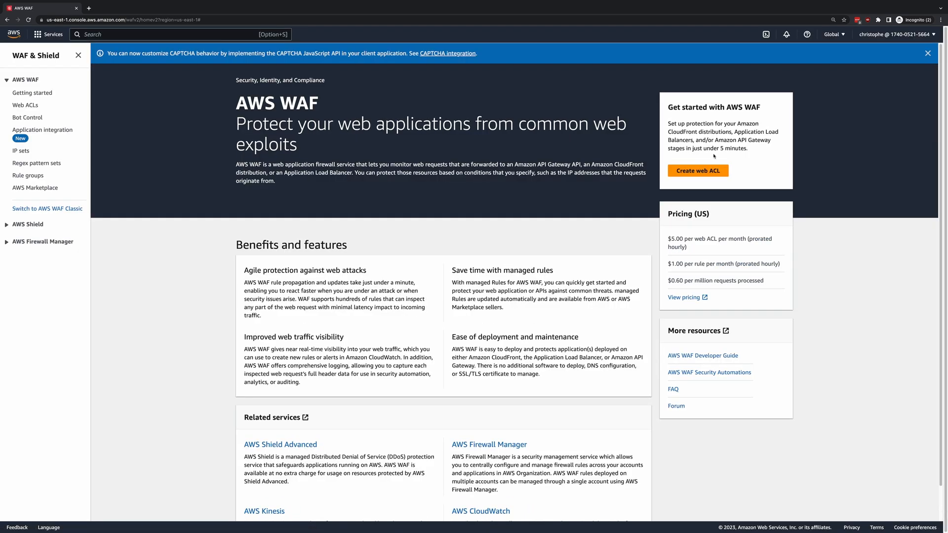
left_click(697, 170)
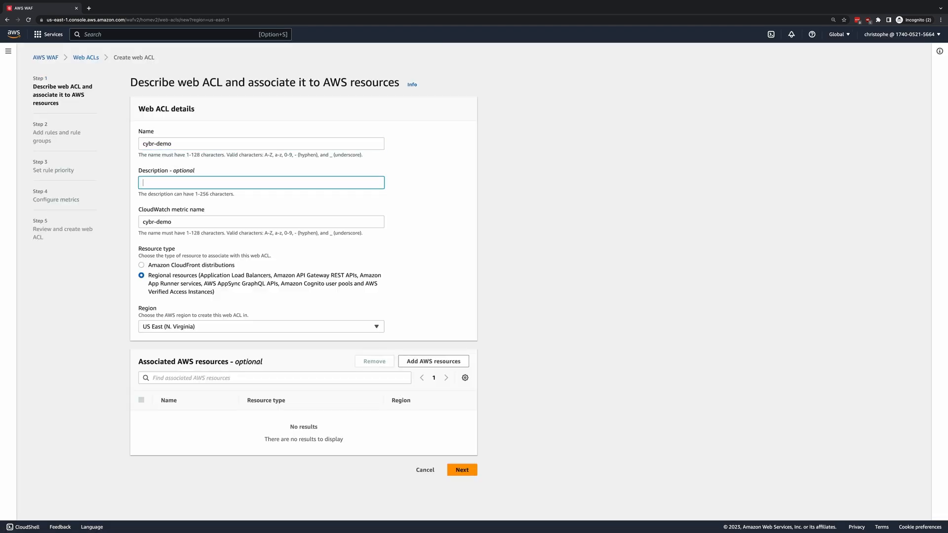
type("cybr-demo")
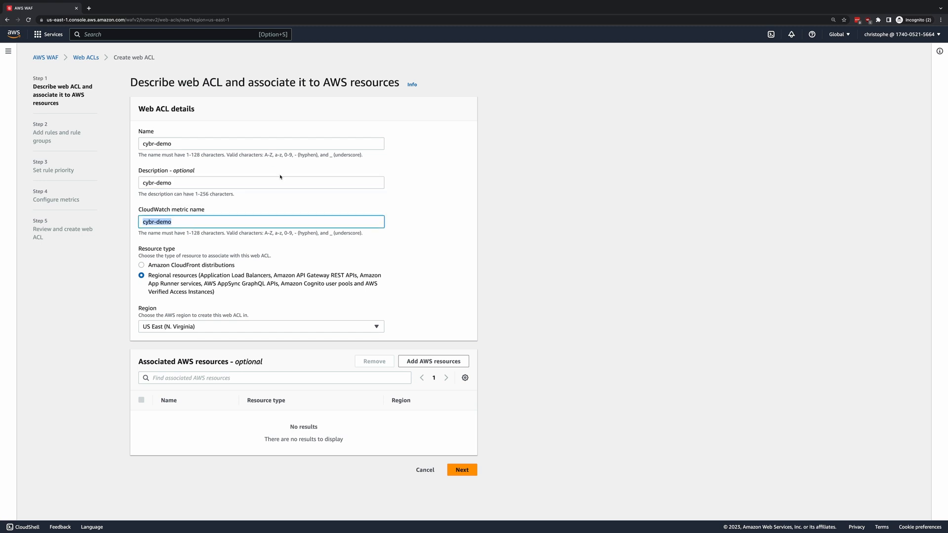
mouse_move(150, 259)
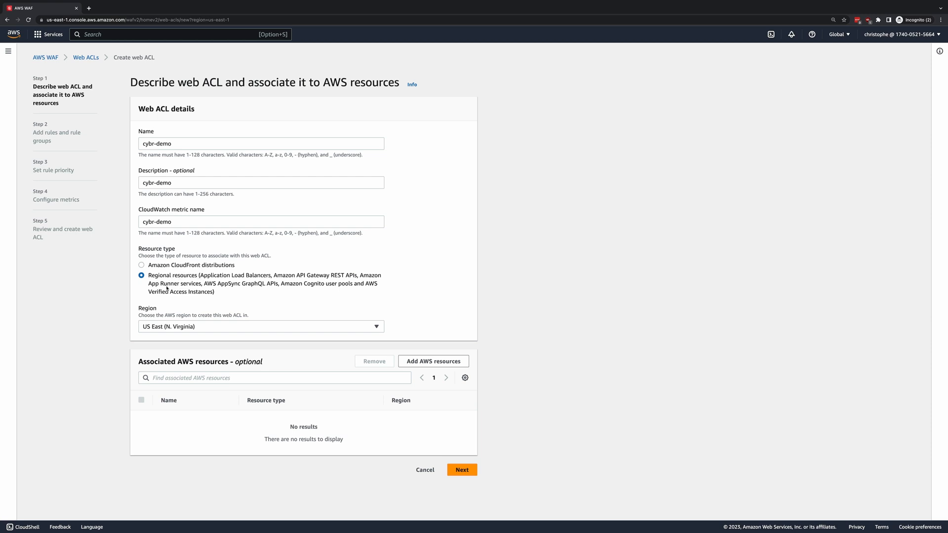
mouse_move(128, 319)
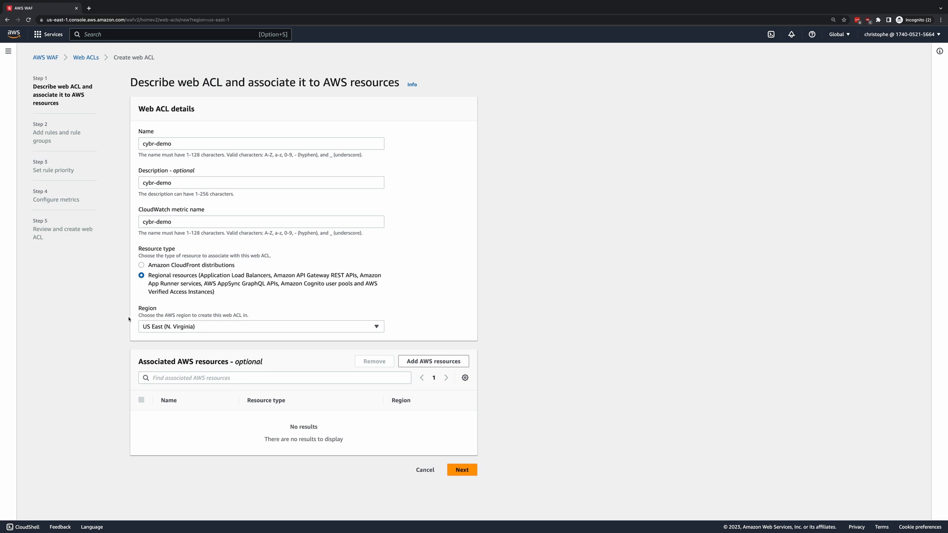
left_click(260, 326)
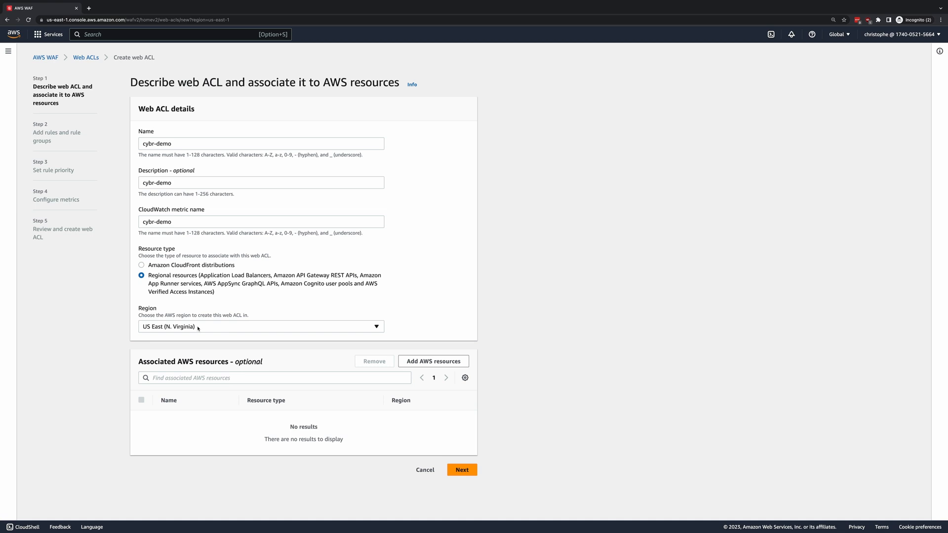
Step: Advance to the rules step and choose Add managed rule groups
left_click(461, 470)
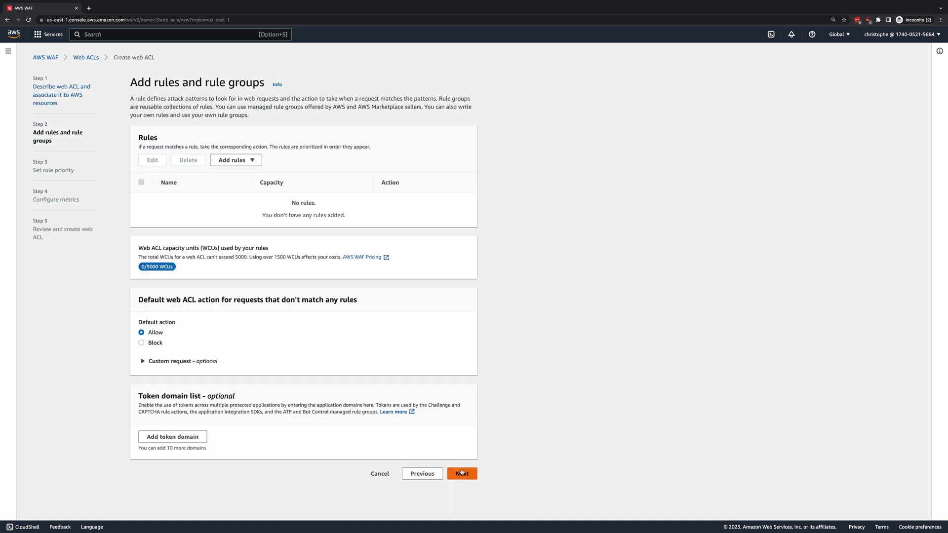
mouse_move(505, 375)
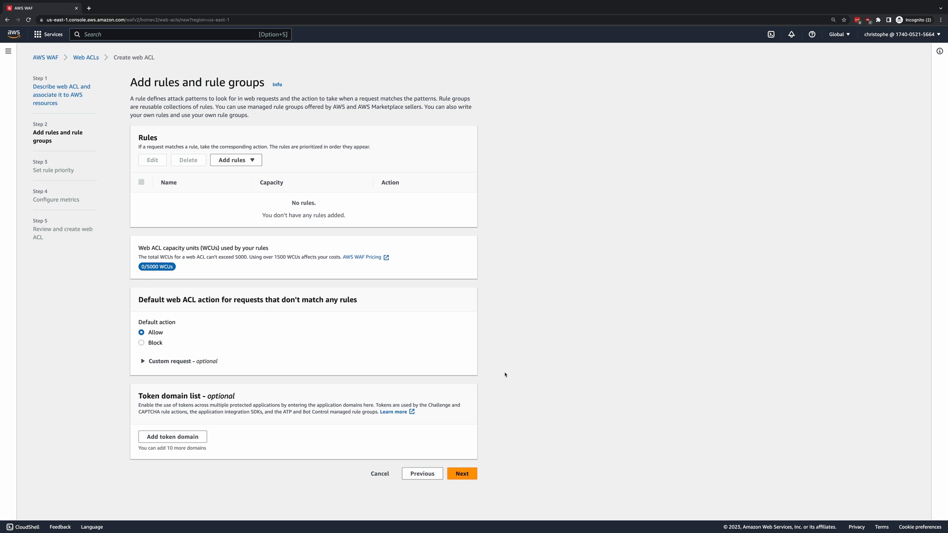
left_click(235, 160)
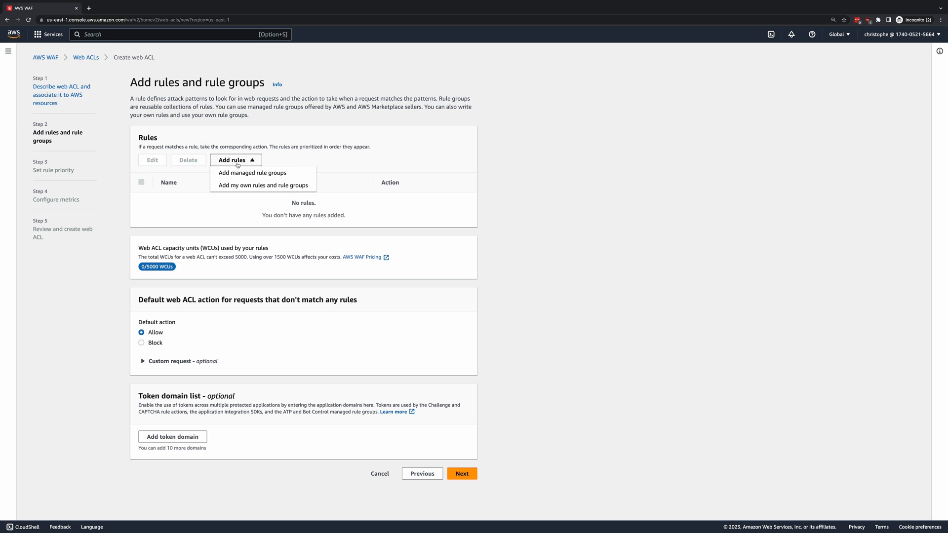
left_click(252, 174)
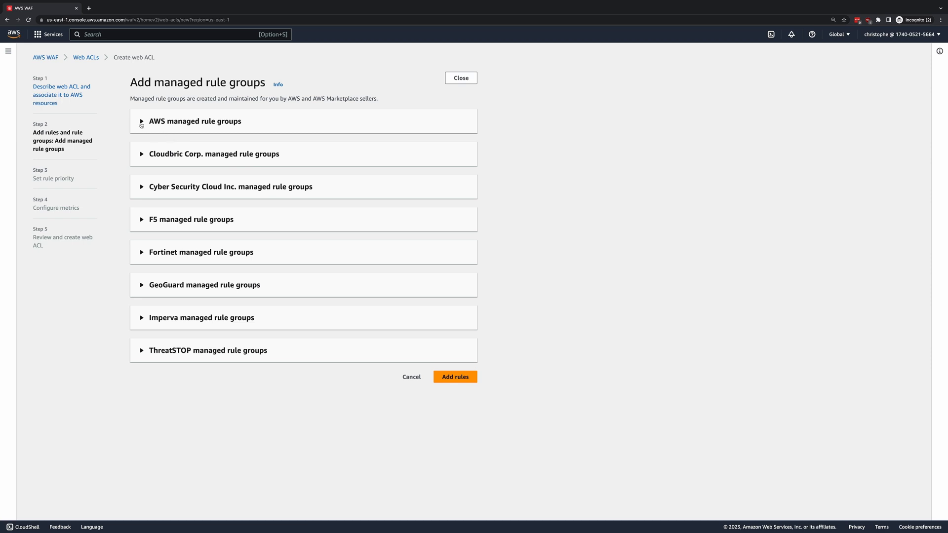
Step: Expand AWS managed rule groups, note the paid groups, and add the Amazon IP reputation list to the web ACL
left_click(141, 121)
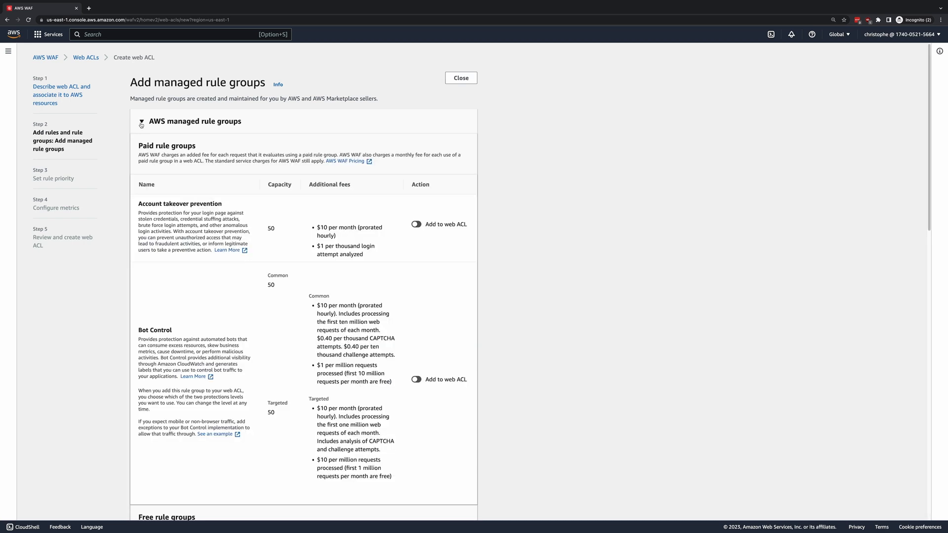
left_click_drag(138, 146, 211, 155)
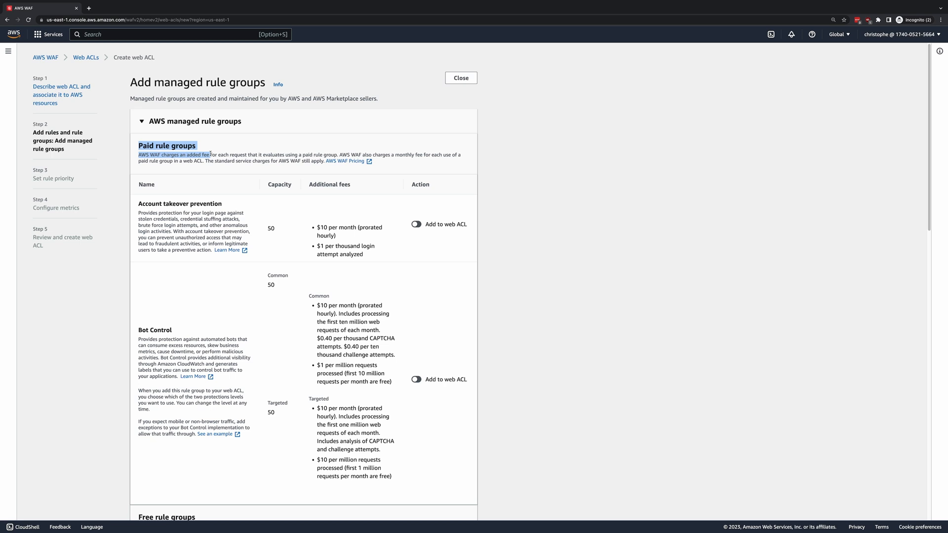
scroll("down", 3)
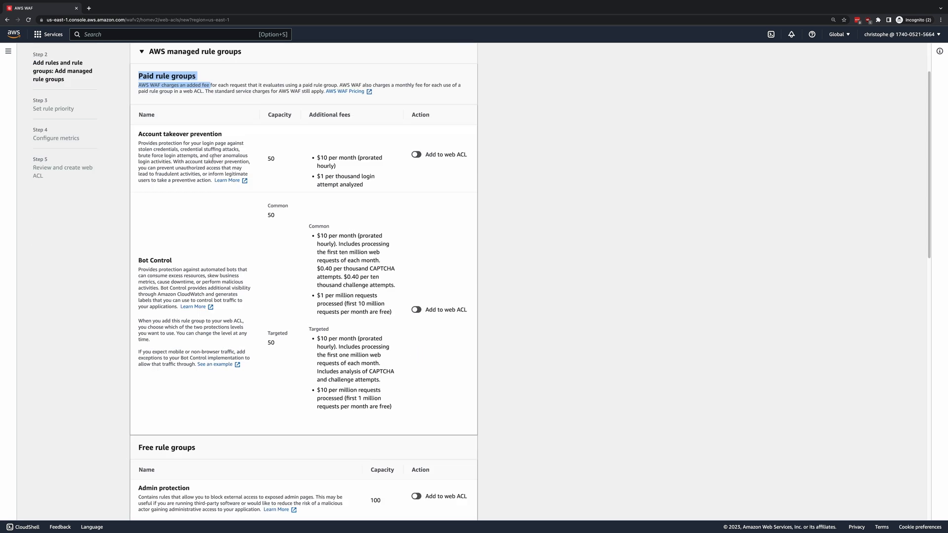
scroll("down", 3)
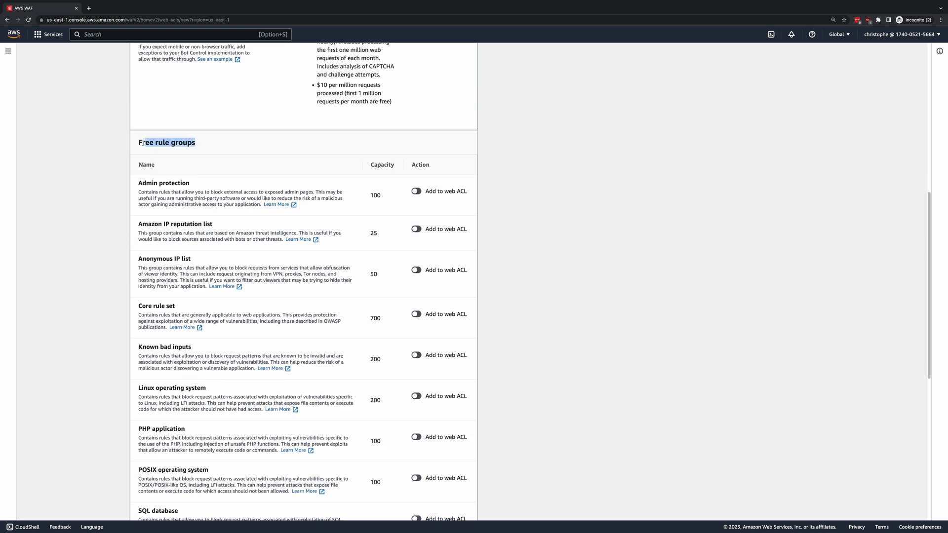
scroll("down", 3)
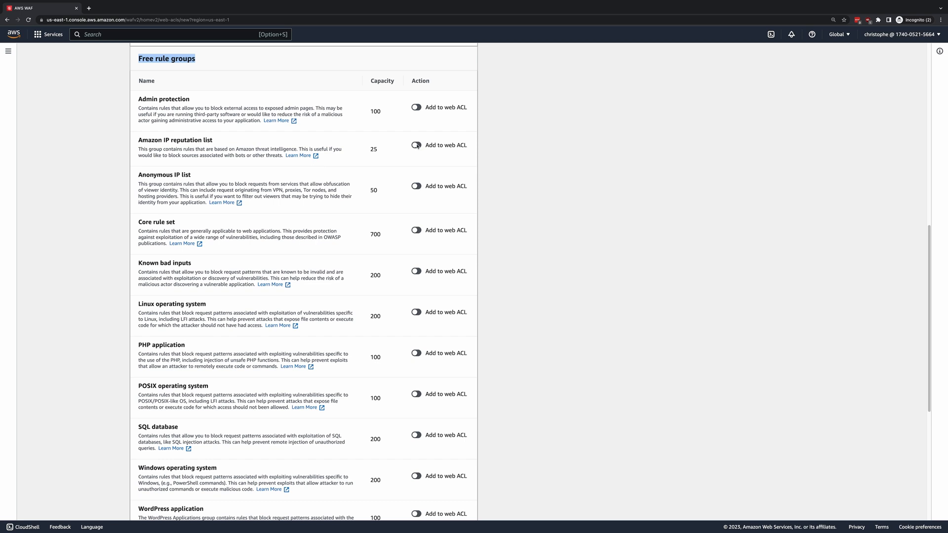
left_click(416, 139)
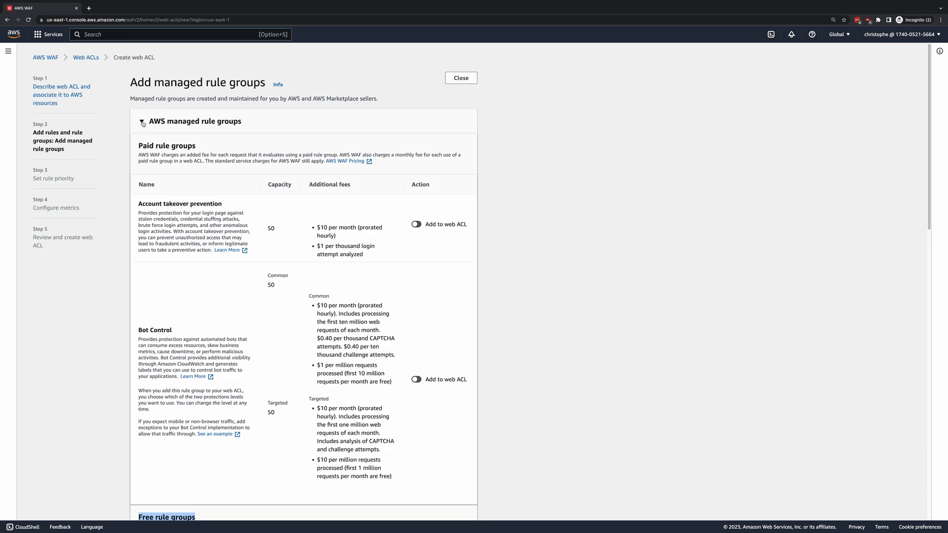
left_click(461, 77)
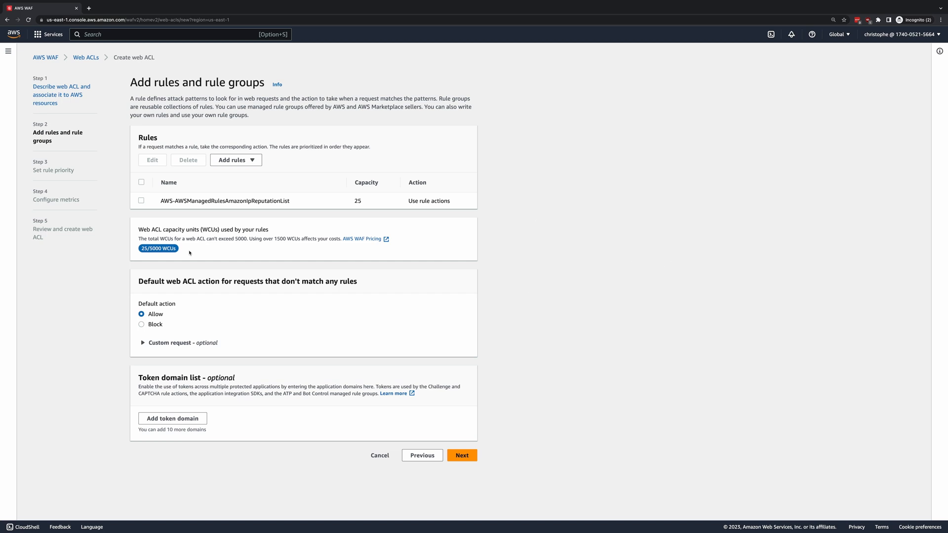
mouse_move(333, 286)
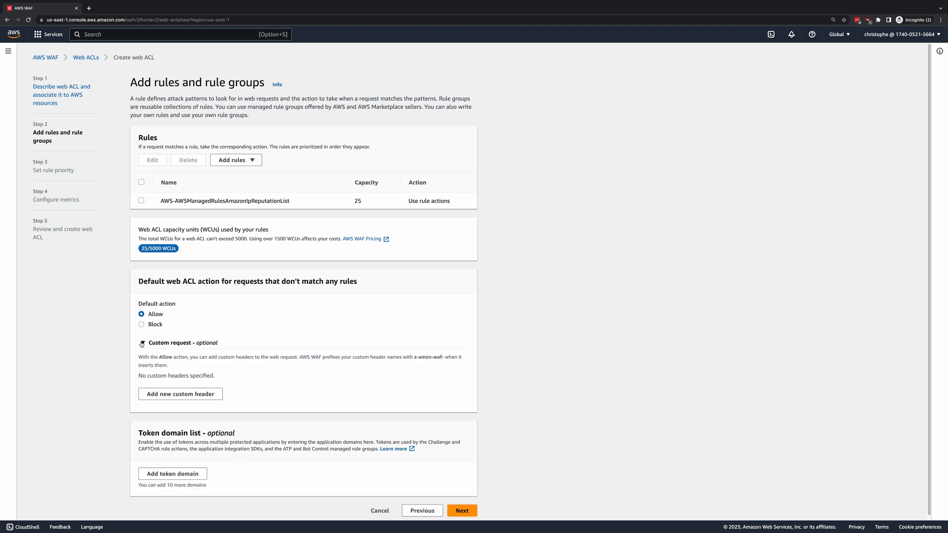
Step: Expand the custom request header options under the default Allow action, then continue to rule priority
left_click(141, 343)
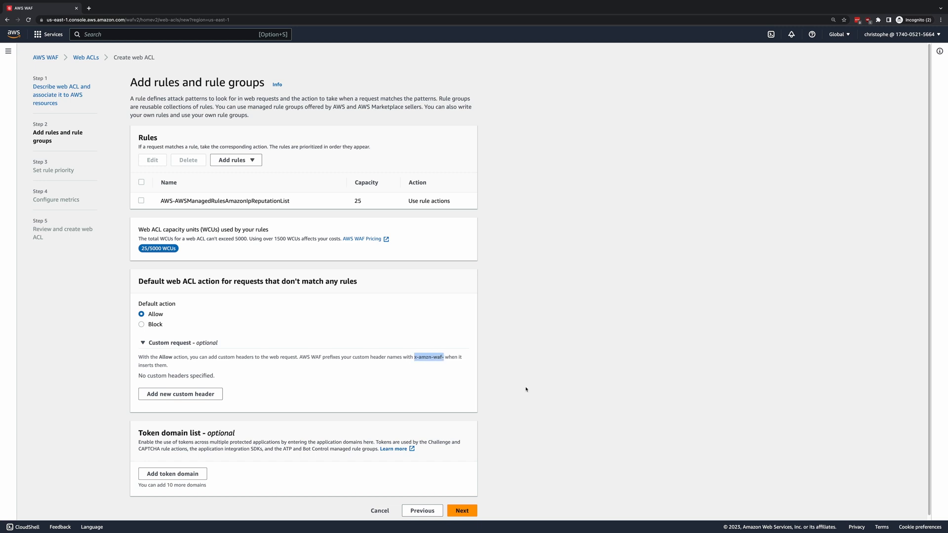
mouse_move(552, 383)
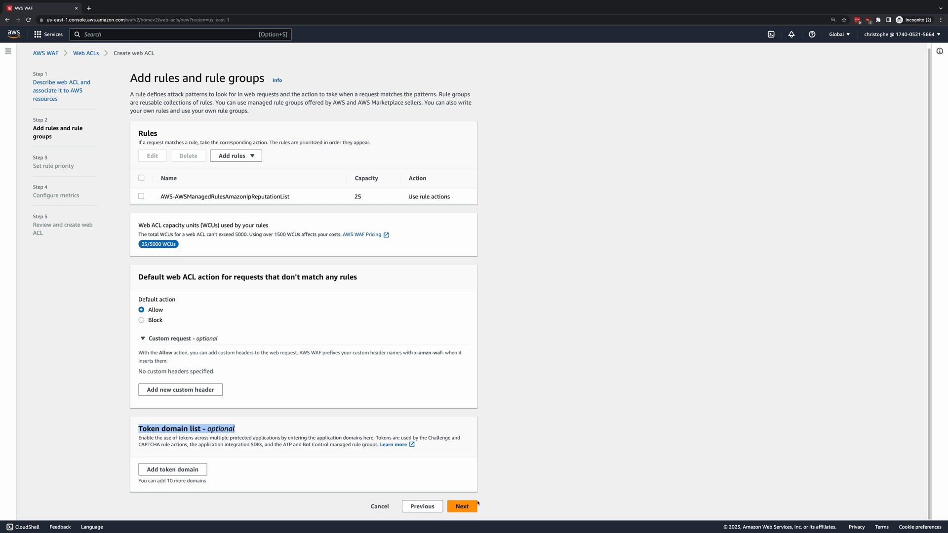
left_click(461, 505)
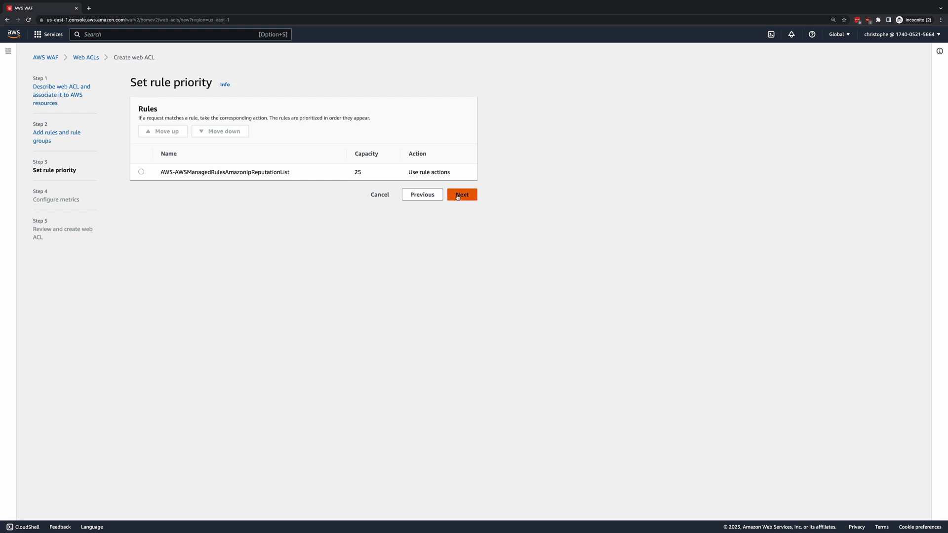
Step: Keep the IP reputation rule's priority unchanged and continue to Configure metrics
left_click(461, 195)
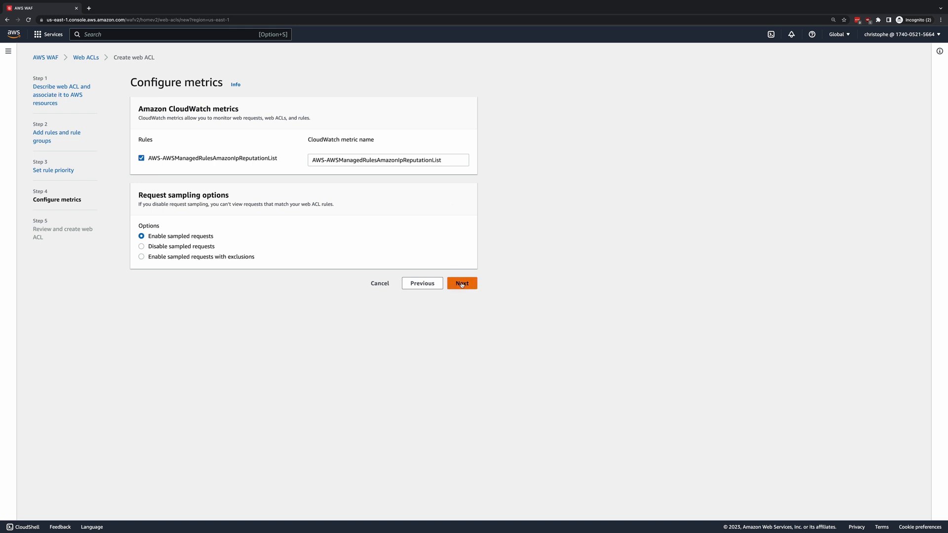
Step: Proceed to the Review page and create the cybr-demo web ACL
left_click(461, 284)
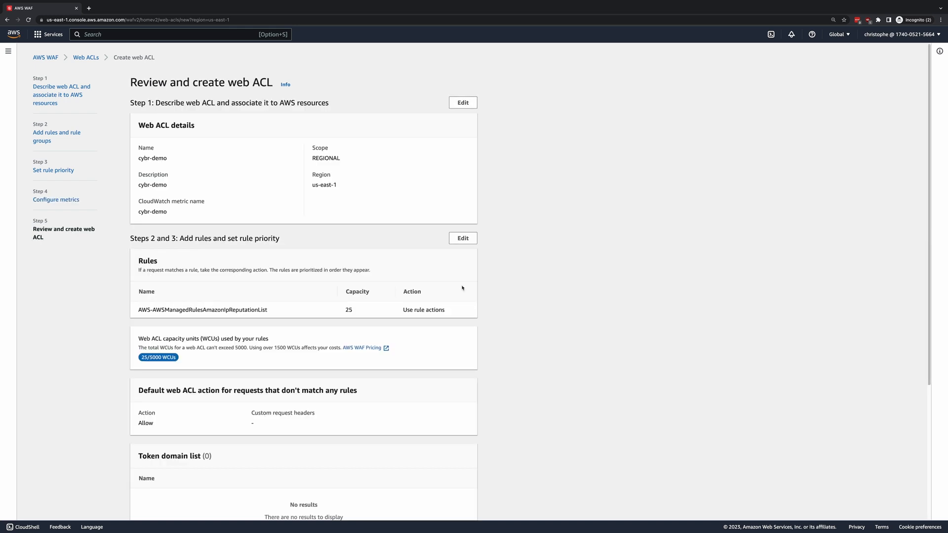
scroll("down", 3)
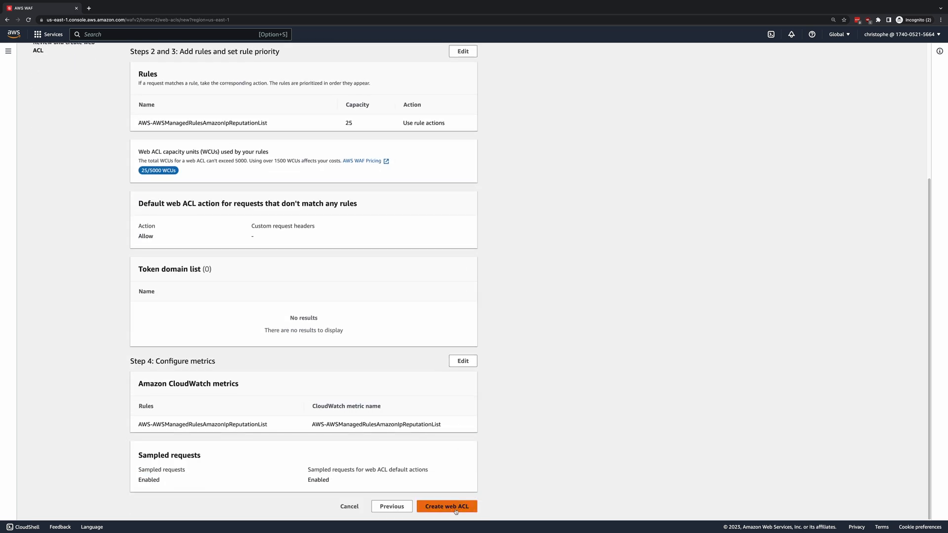
left_click(446, 506)
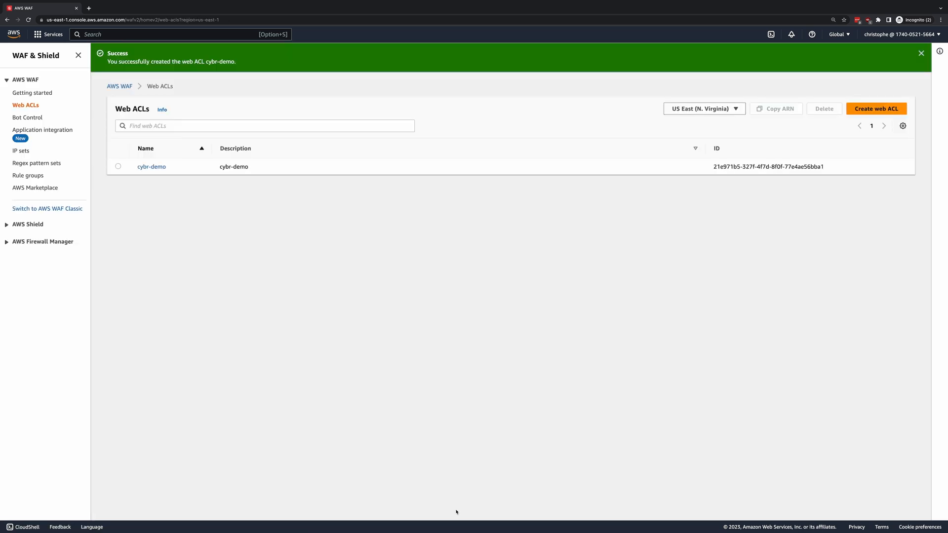
Step: Browse cybr-demo's Rules, Bot Control, Associated AWS resources, Custom response bodies and Logging and metrics details
left_click(118, 166)
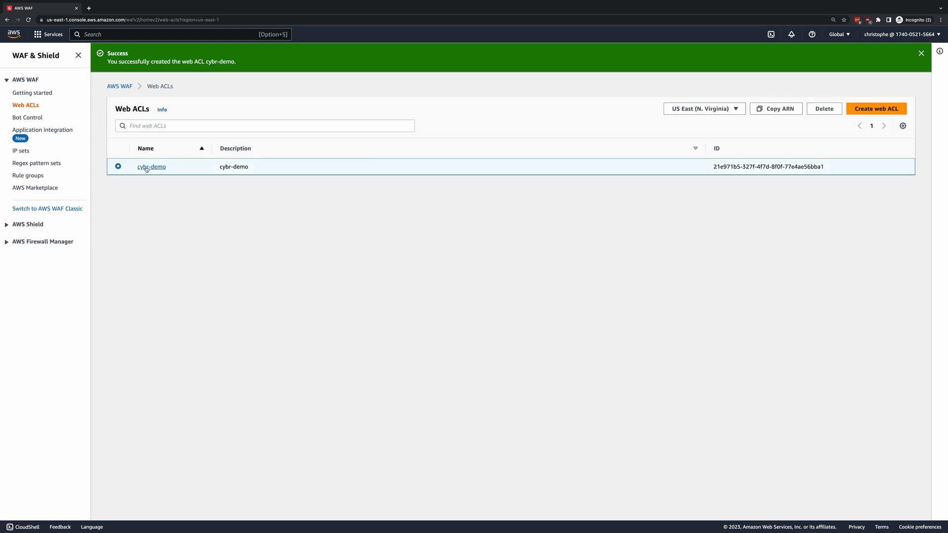
left_click(151, 167)
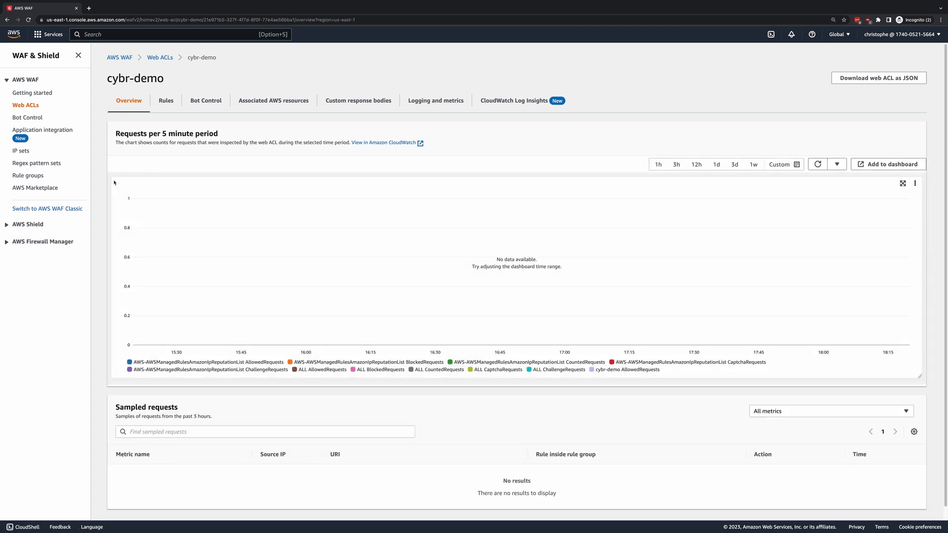
left_click(166, 100)
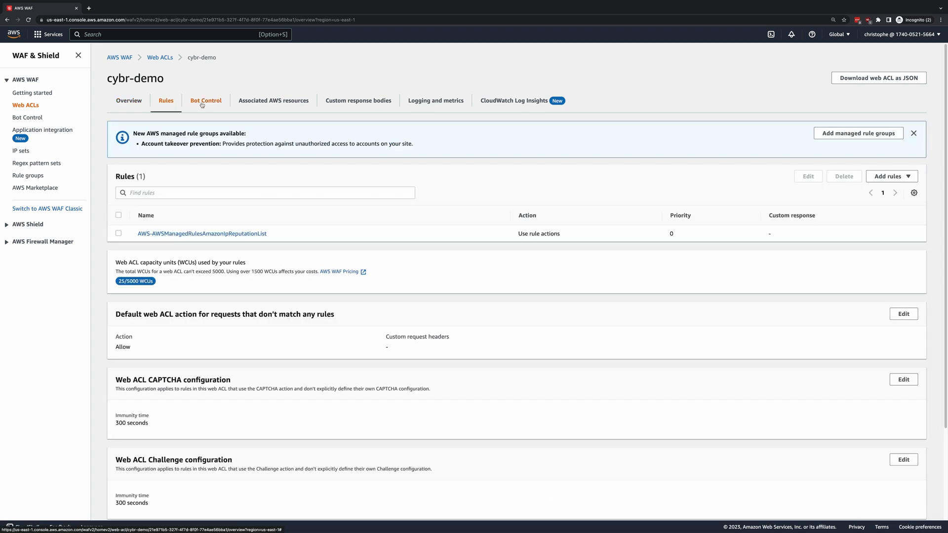
left_click(205, 101)
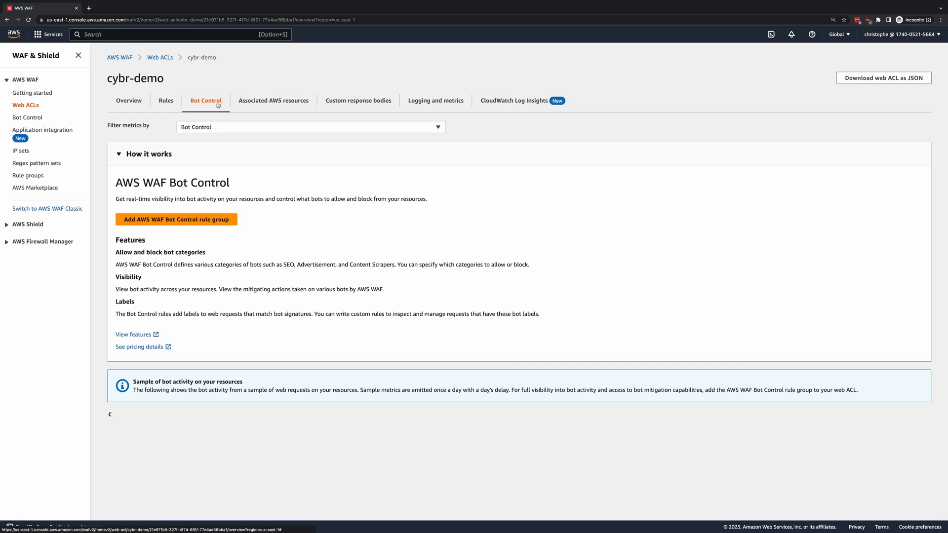
left_click(273, 101)
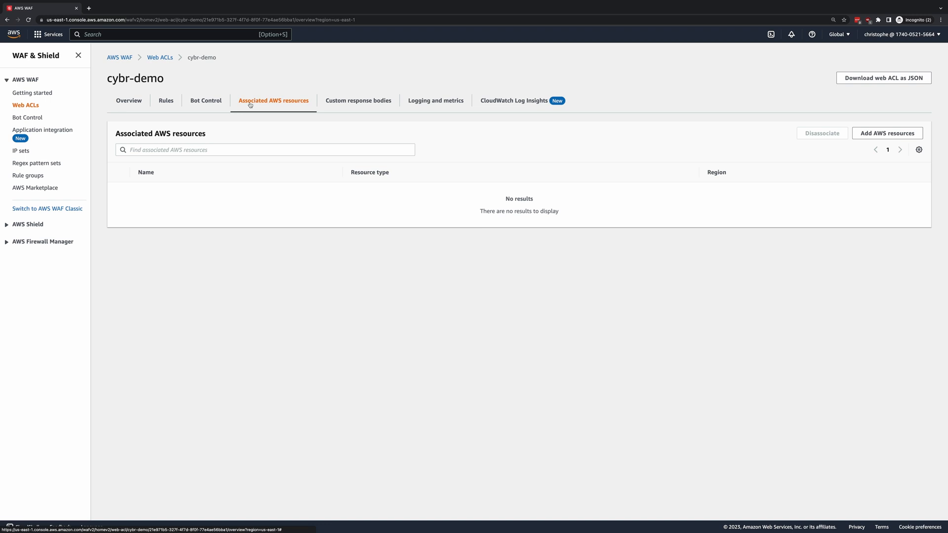
left_click(358, 101)
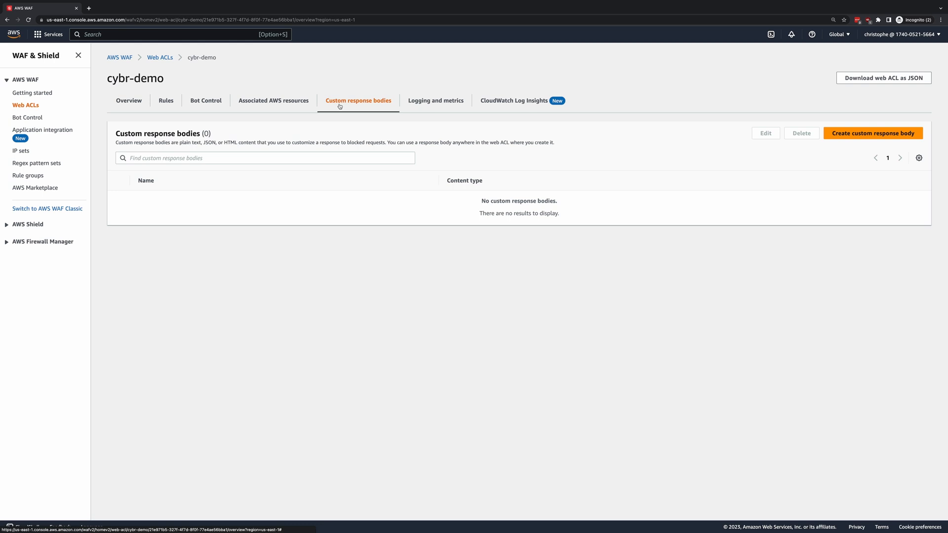
left_click(435, 100)
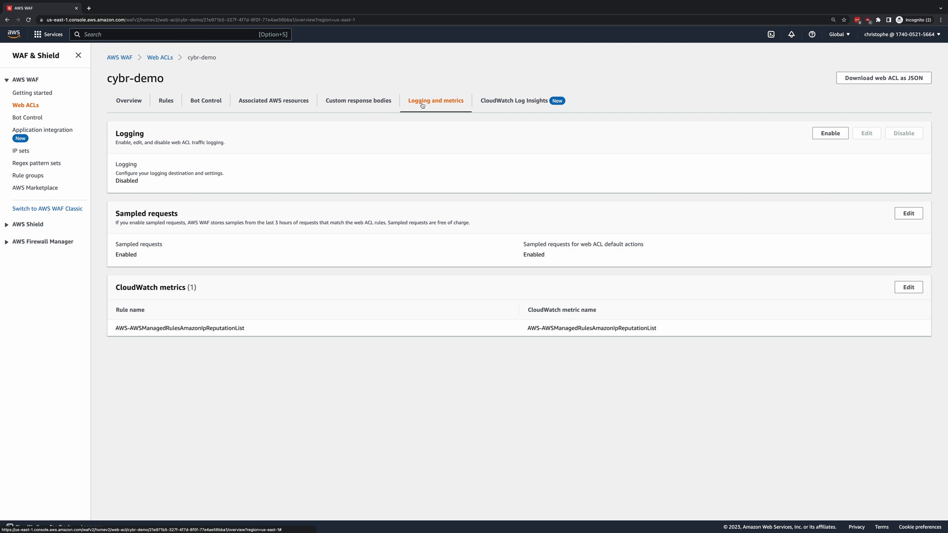
left_click(166, 101)
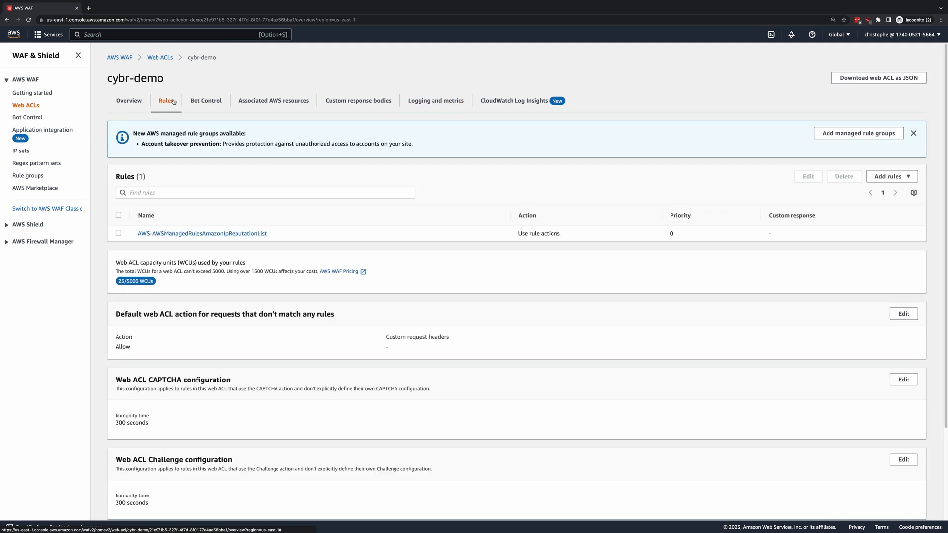
scroll("down", 3)
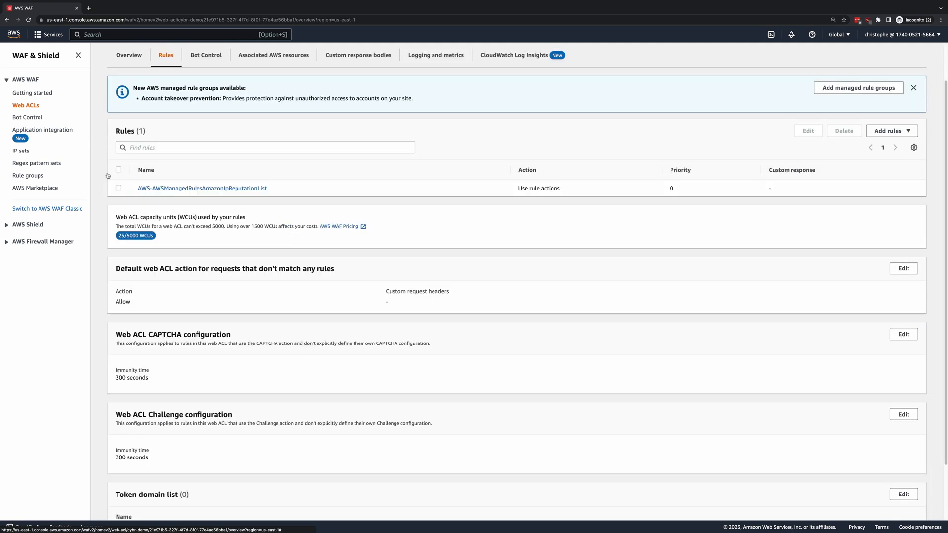
left_click(201, 188)
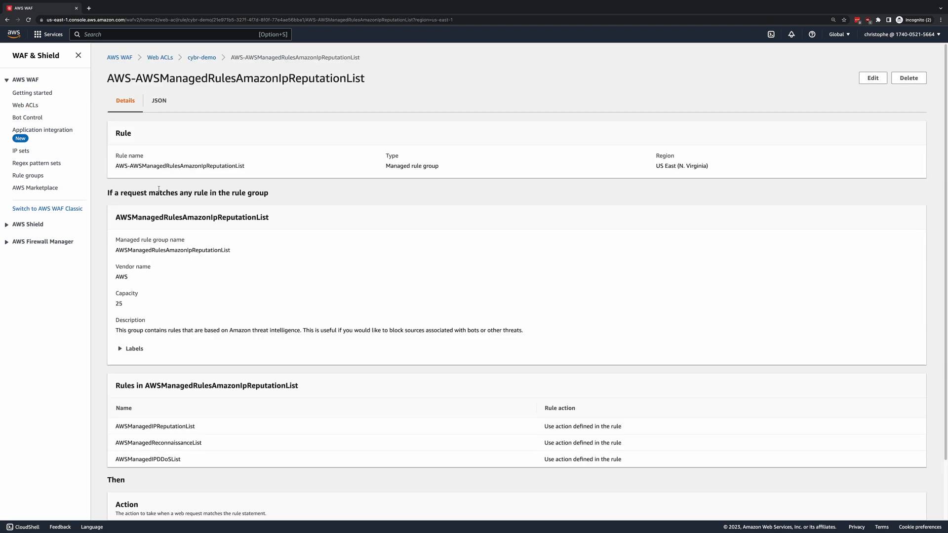
scroll("down", 3)
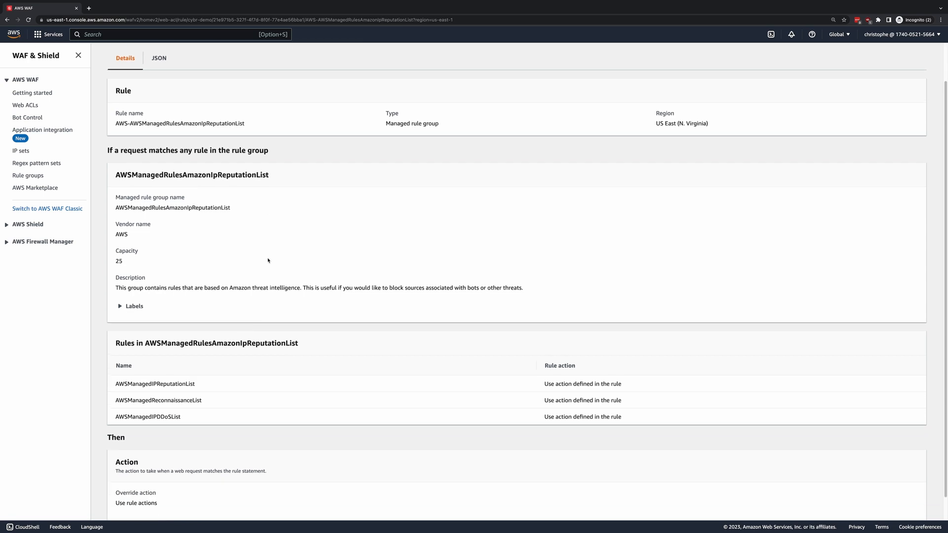
scroll("down", 3)
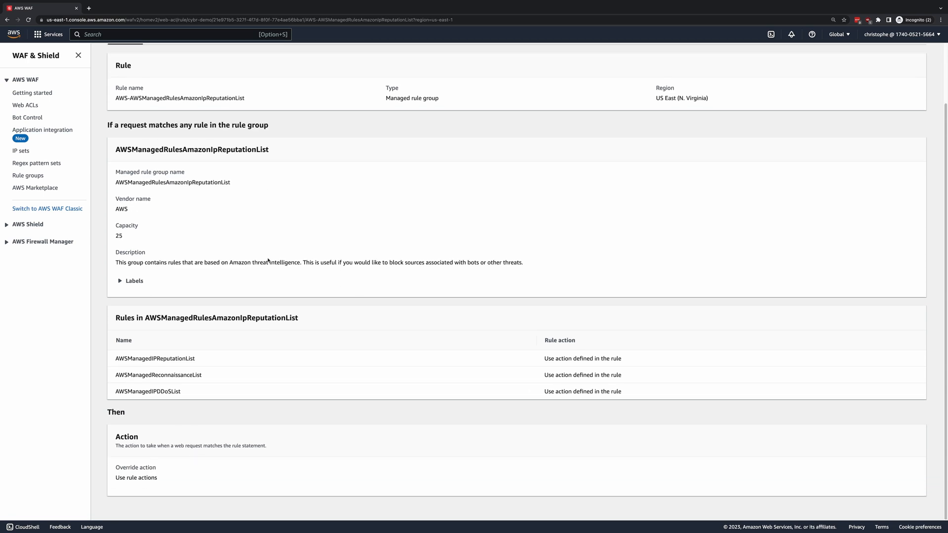
mouse_move(172, 301)
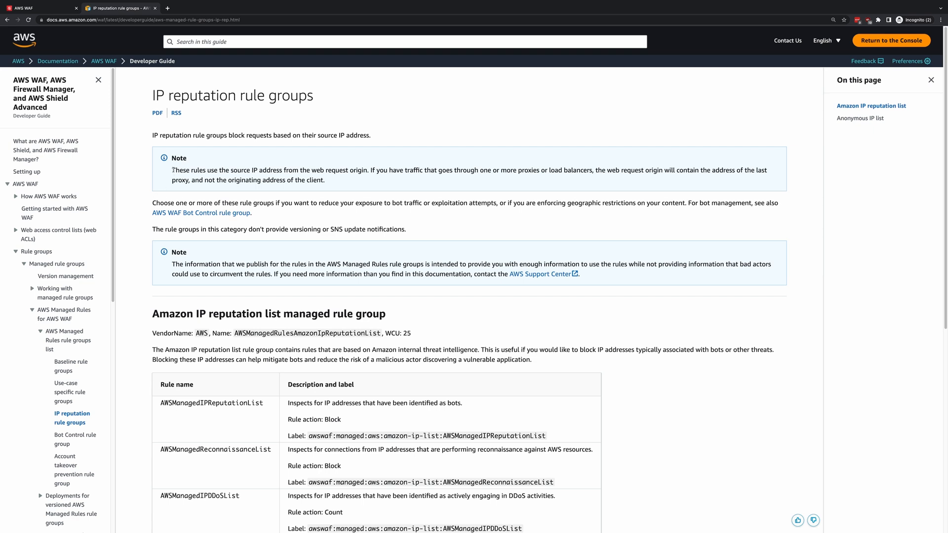
left_click_drag(171, 170, 368, 169)
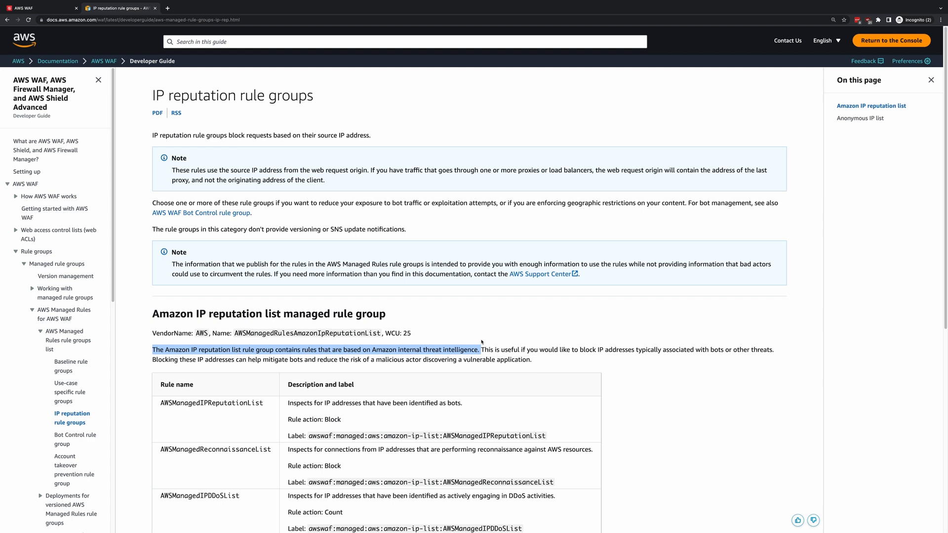
left_click(481, 352)
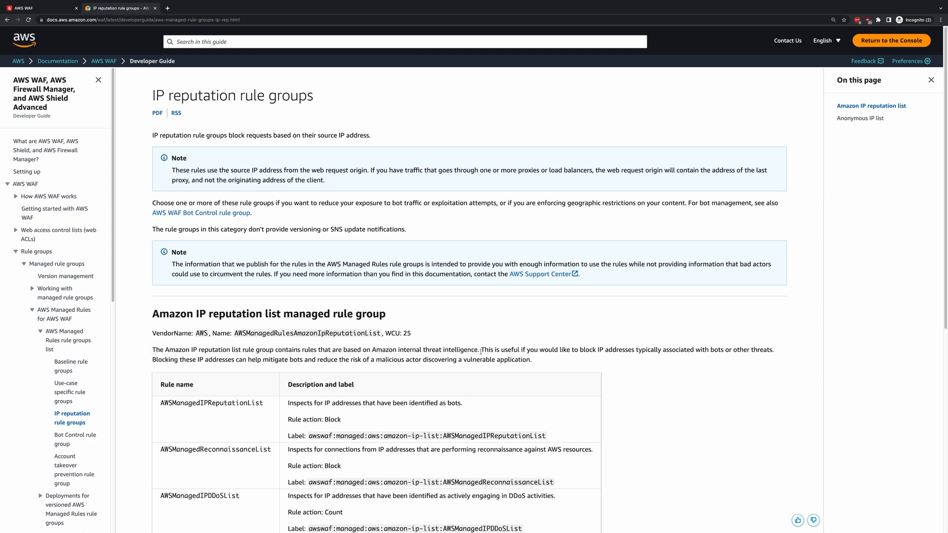
left_click_drag(482, 349, 772, 349)
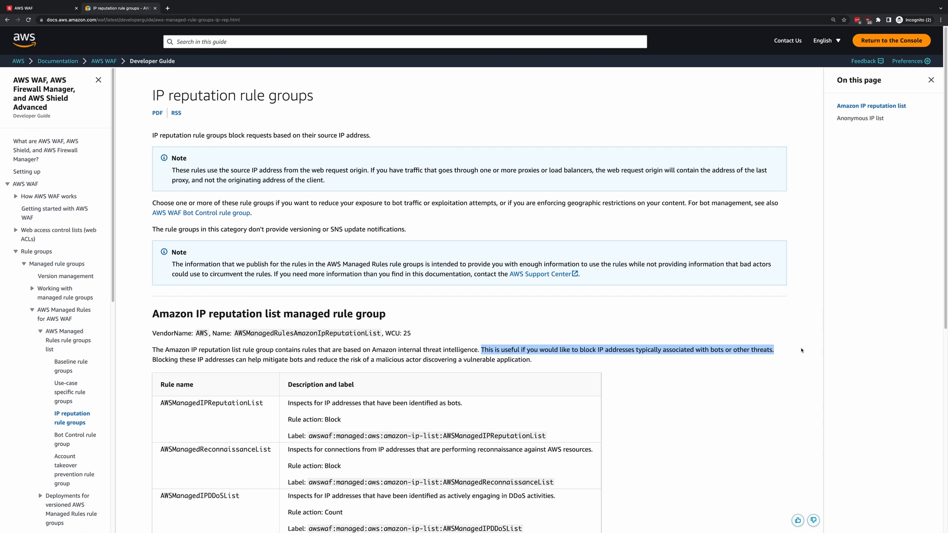
Step: Scroll the IP reputation rule groups guide down to the Anonymous IP list rules
scroll("down", 3)
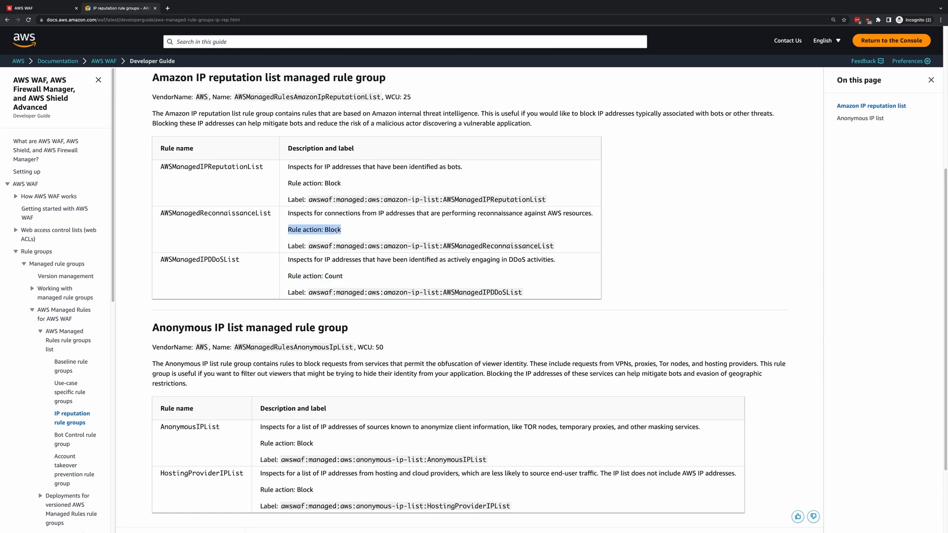
mouse_move(385, 272)
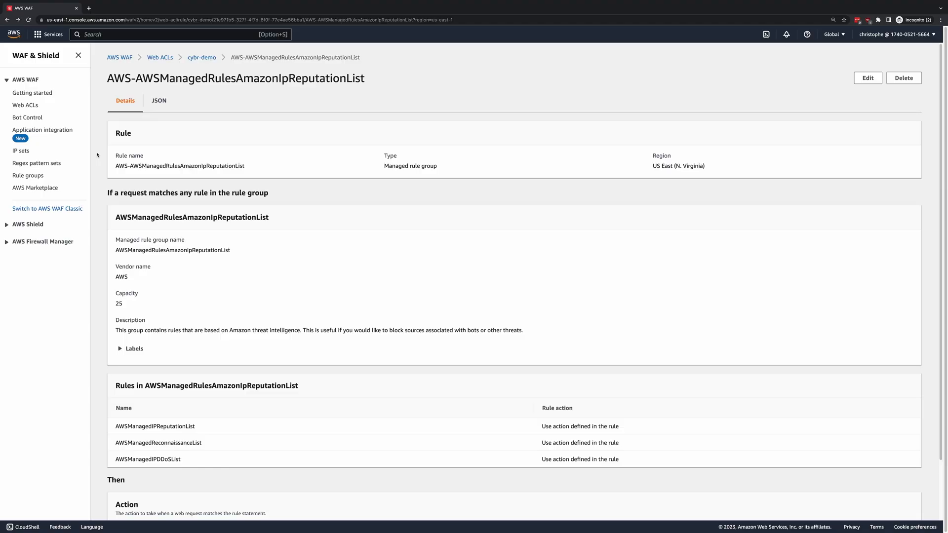
Step: Visit WAF's Bot Control, Application integration, IP sets, Regex pattern sets, Rule groups and AWS Marketplace sections
left_click(27, 117)
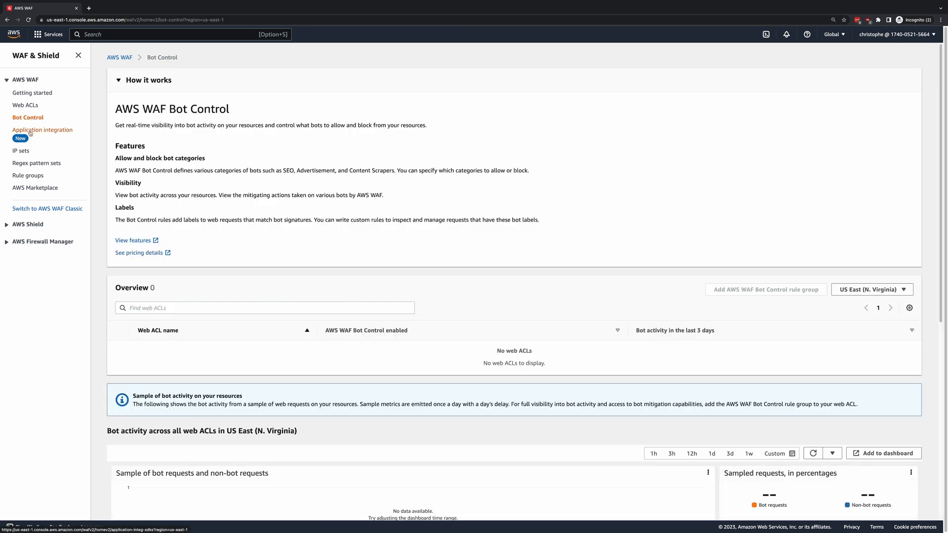
left_click(42, 129)
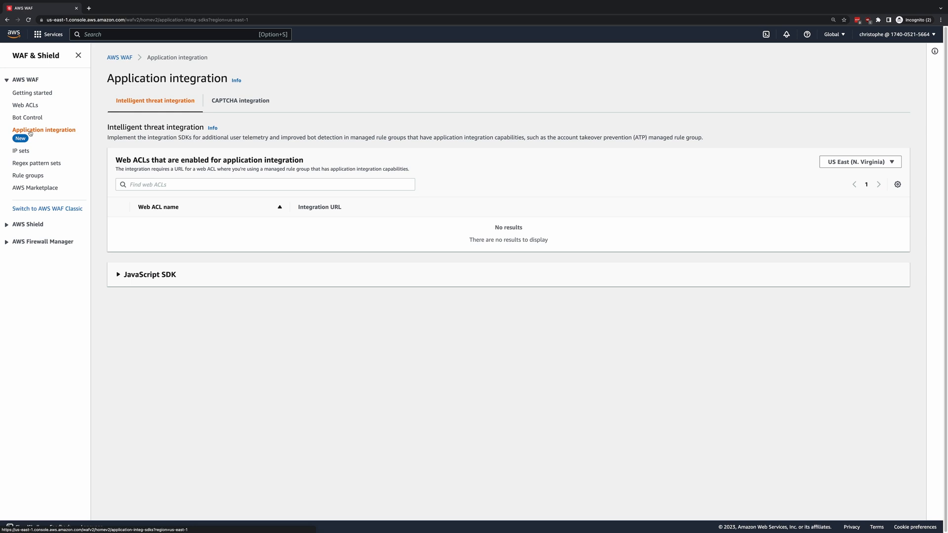
left_click(21, 150)
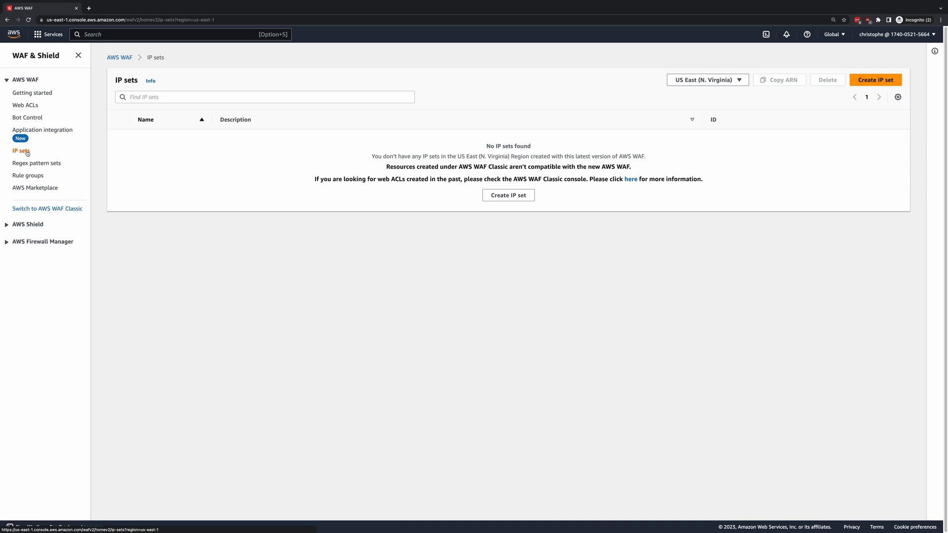
left_click(36, 163)
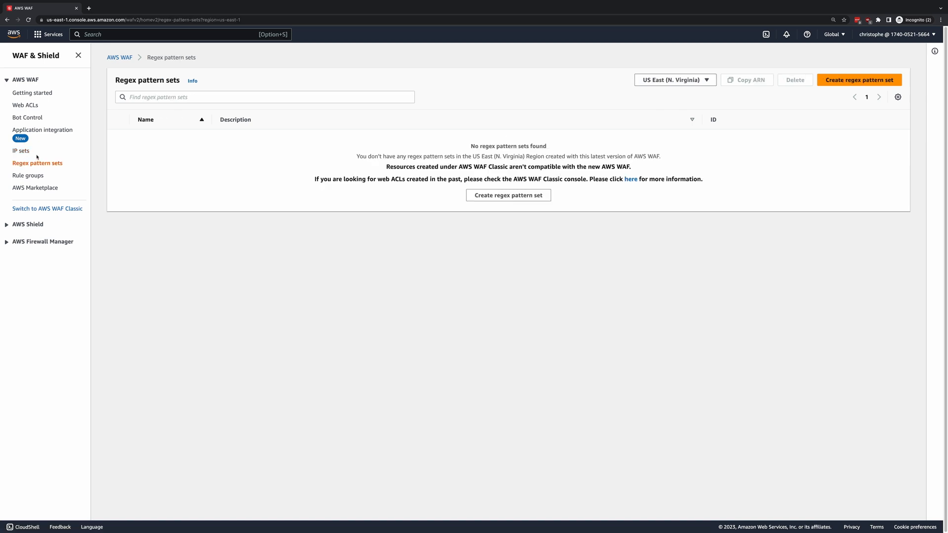
mouse_move(28, 176)
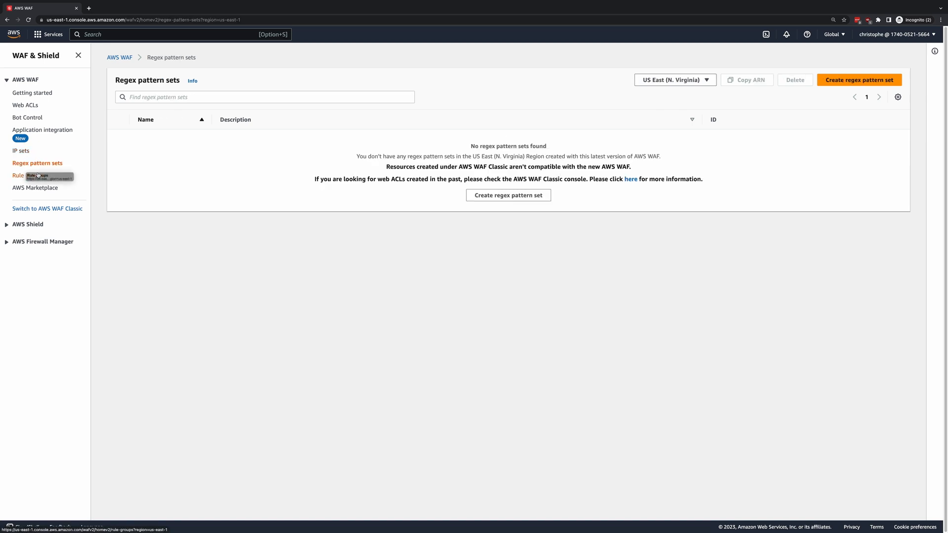
left_click(28, 176)
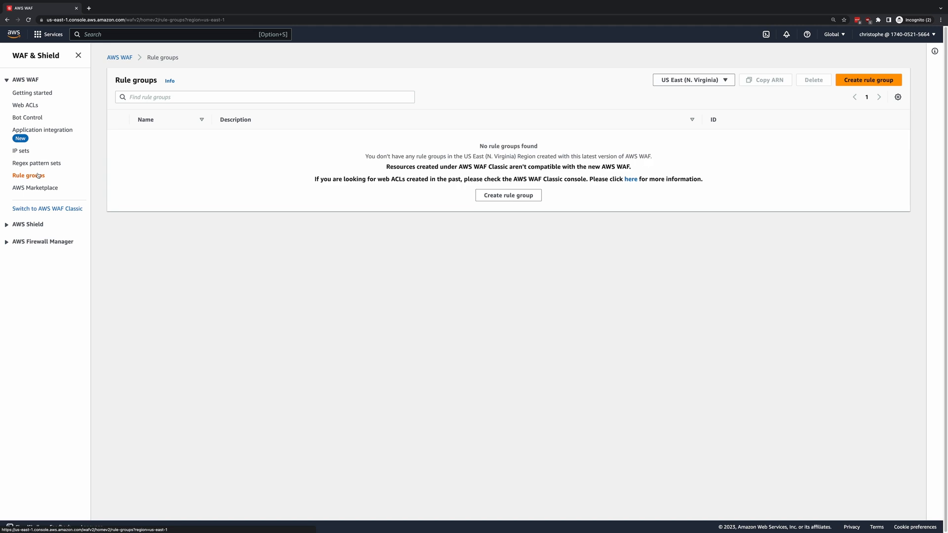
left_click(36, 188)
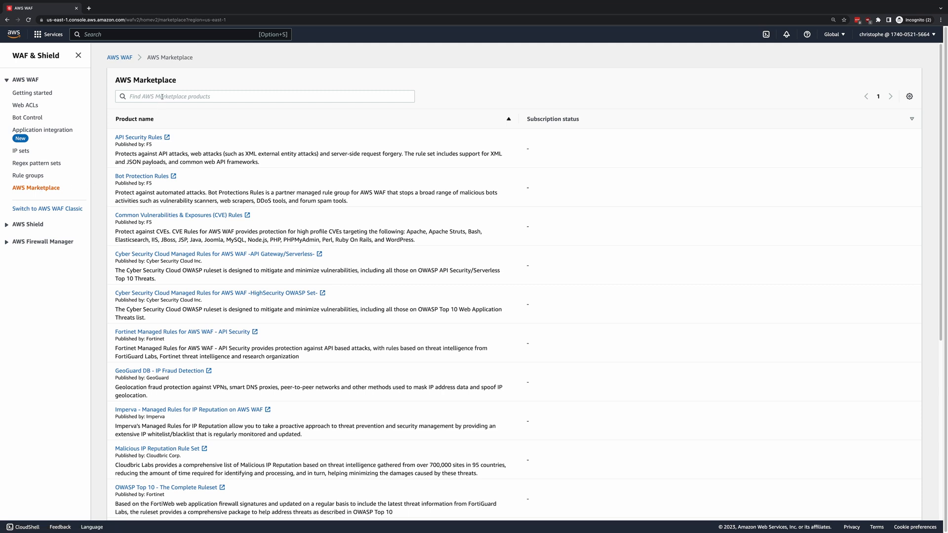
Step: Filter the AWS Marketplace product list to OWASP managed rule offerings
type("owasp")
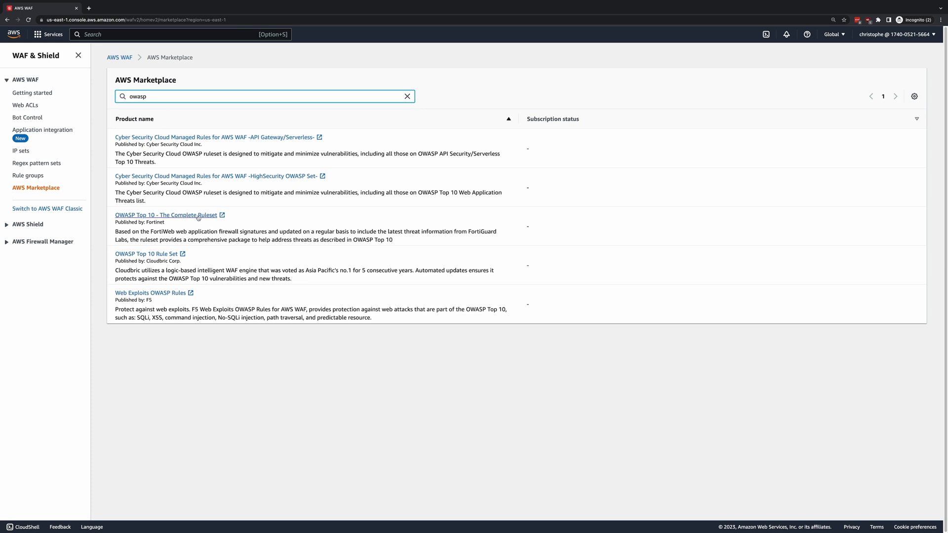
mouse_move(146, 254)
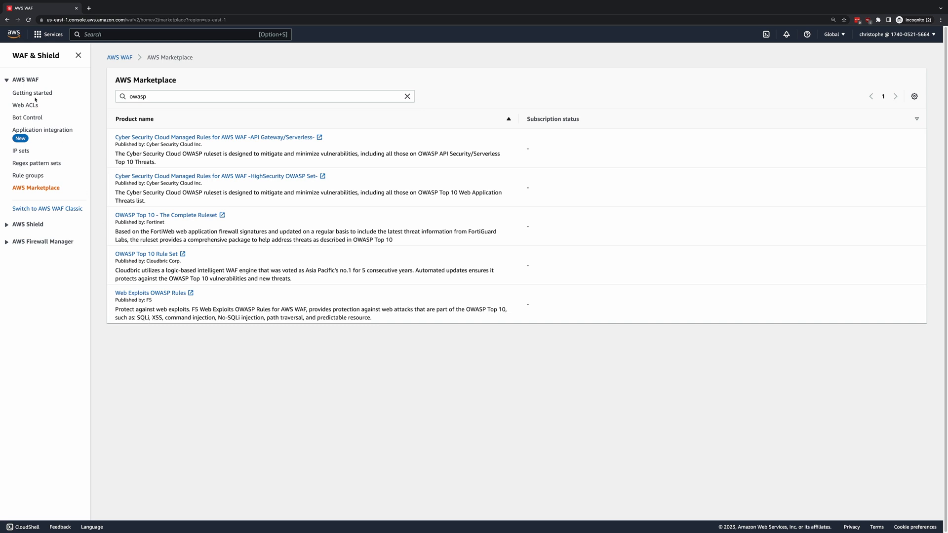
Step: Delete the cybr-demo web ACL, confirming with 'delete', so no web ACLs remain
left_click(32, 93)
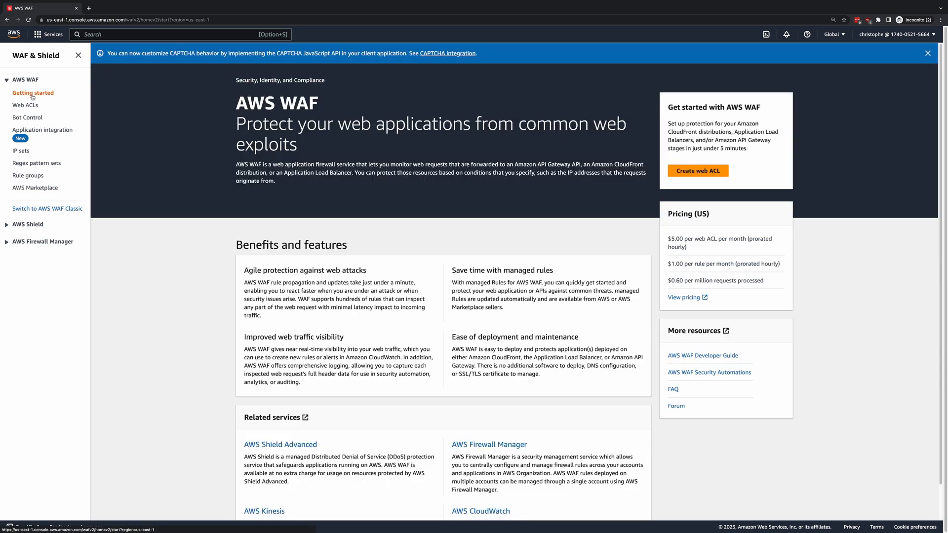
left_click(25, 104)
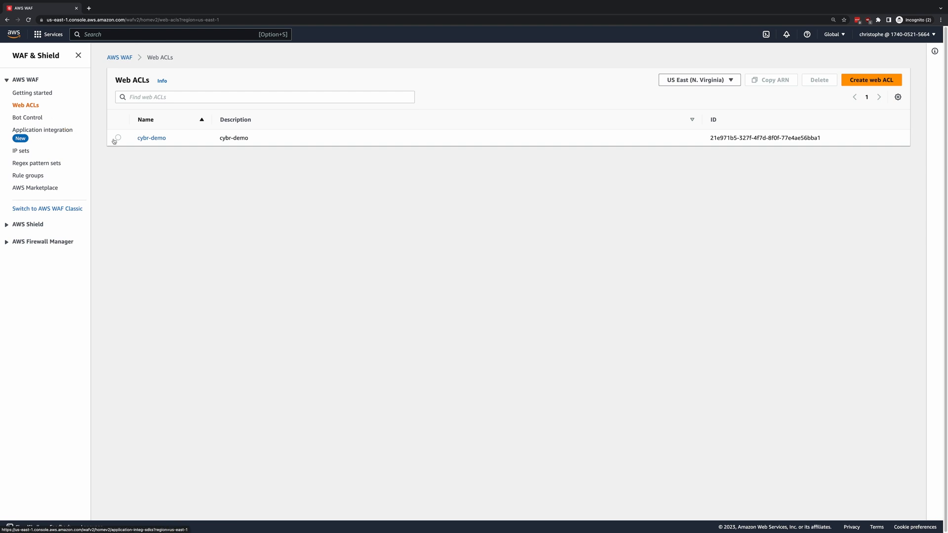
left_click(819, 79)
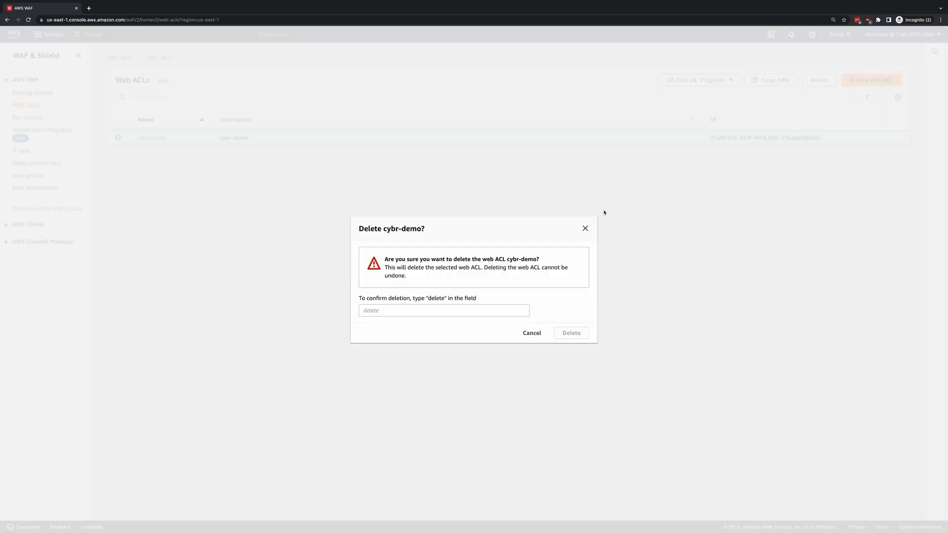
type("delet")
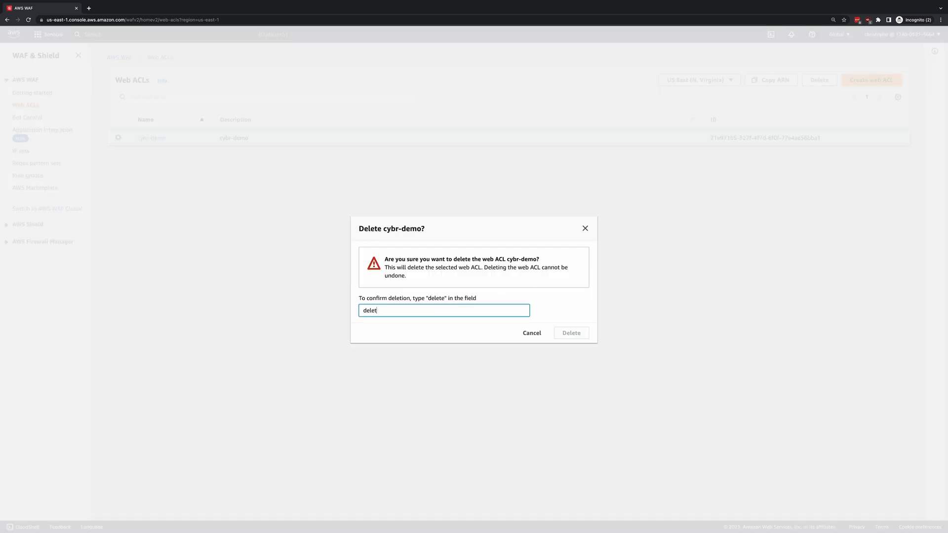
left_click(570, 332)
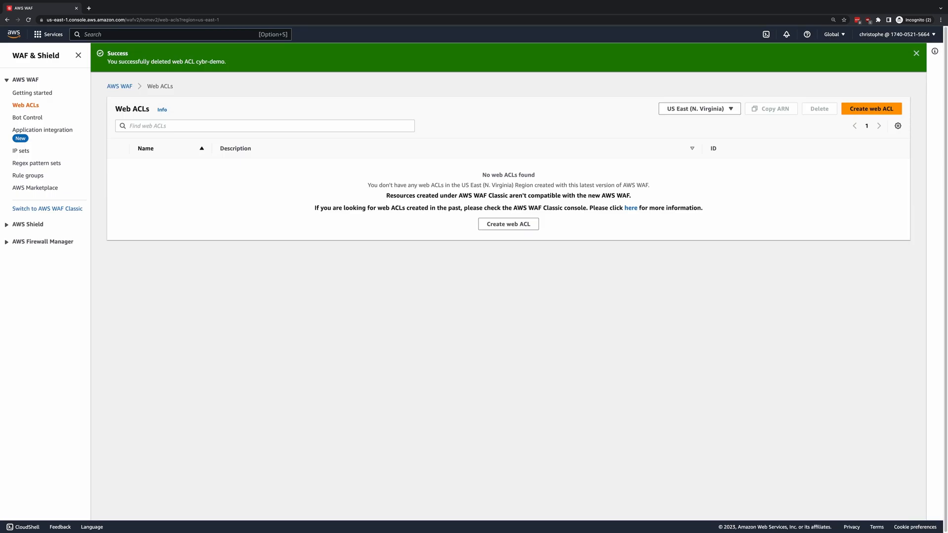
Step: Return to the AWS WAF getting started overview
left_click(33, 92)
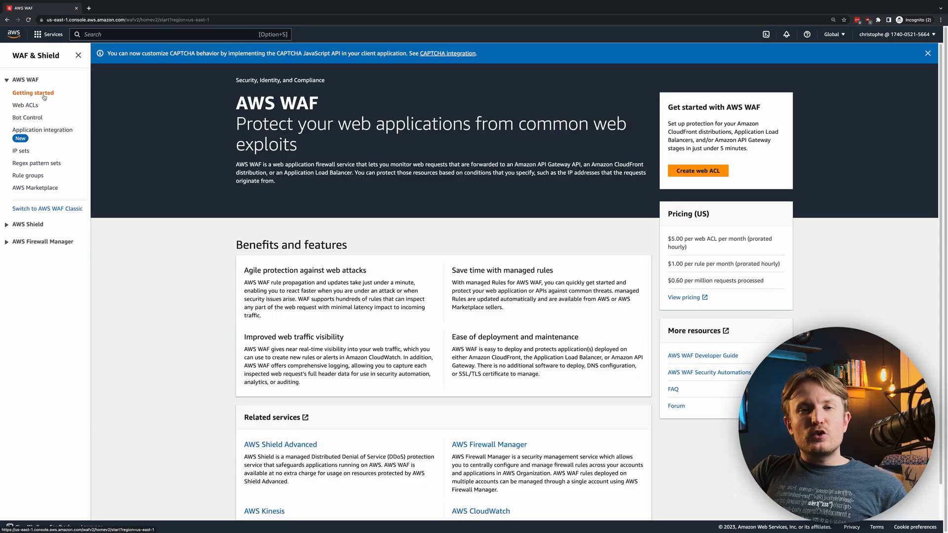